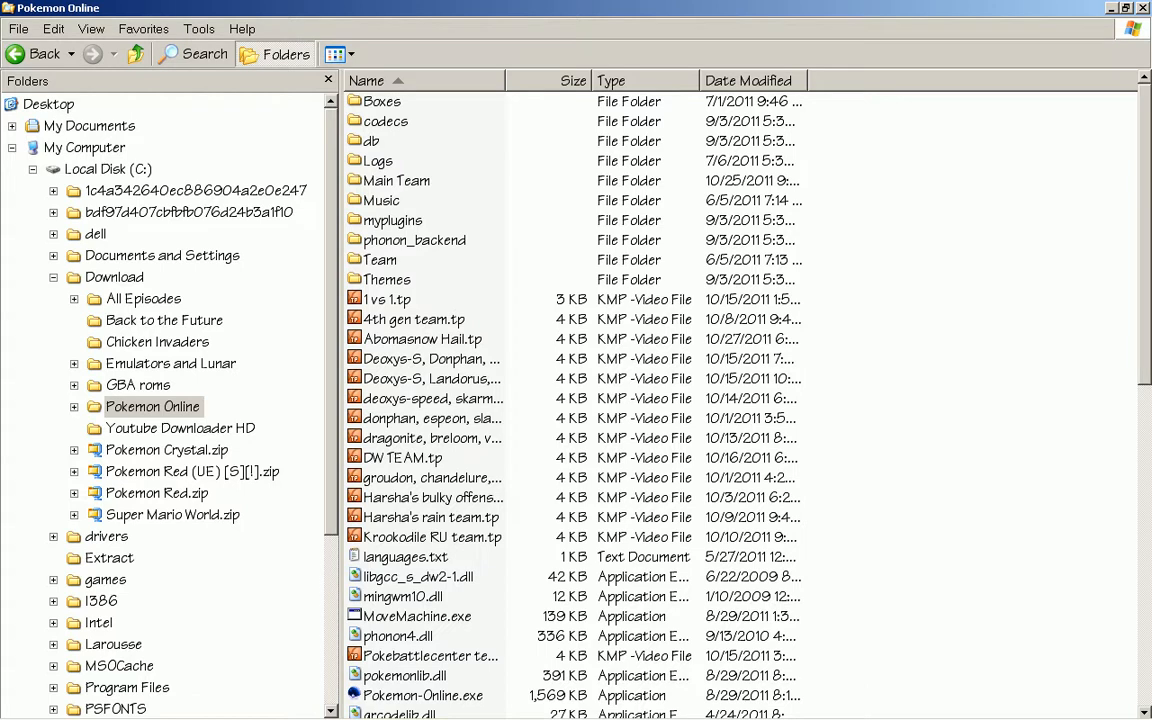
Launch Pokemon-Online.exe from its Explorer folder and enter the Teambuilder.
{"action": "scroll", "scroll_direction": "down", "scroll_amount": 3}
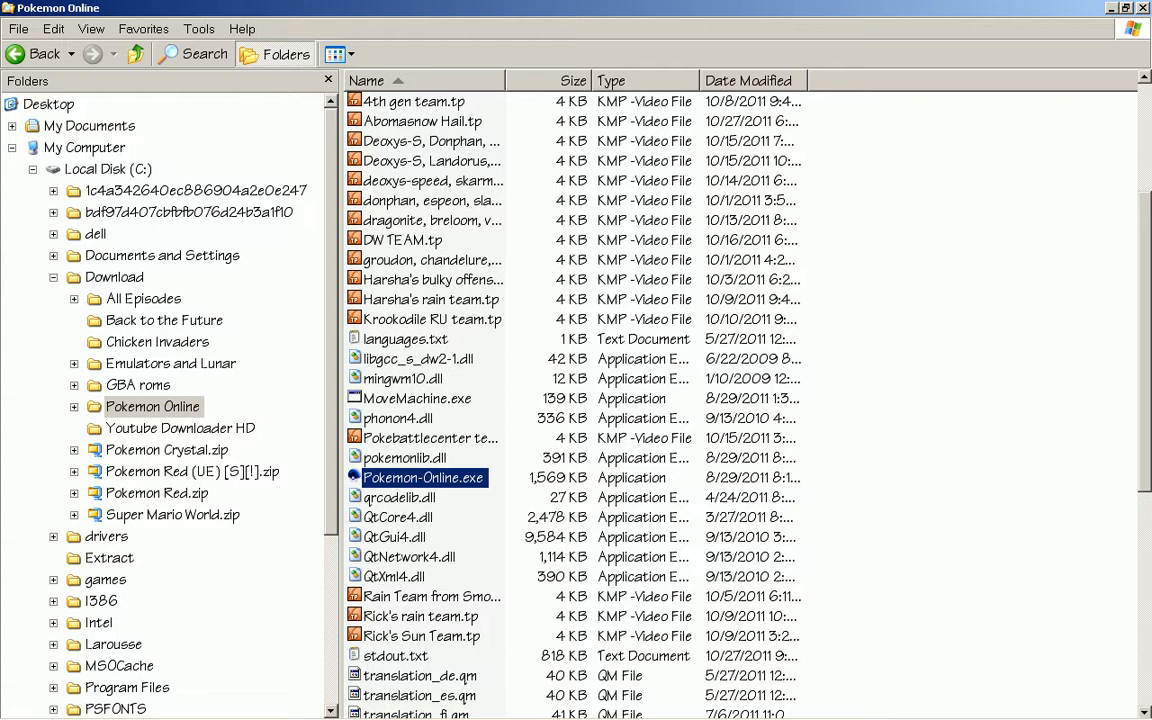
{"action": "double_click", "coordinate": [424, 476]}
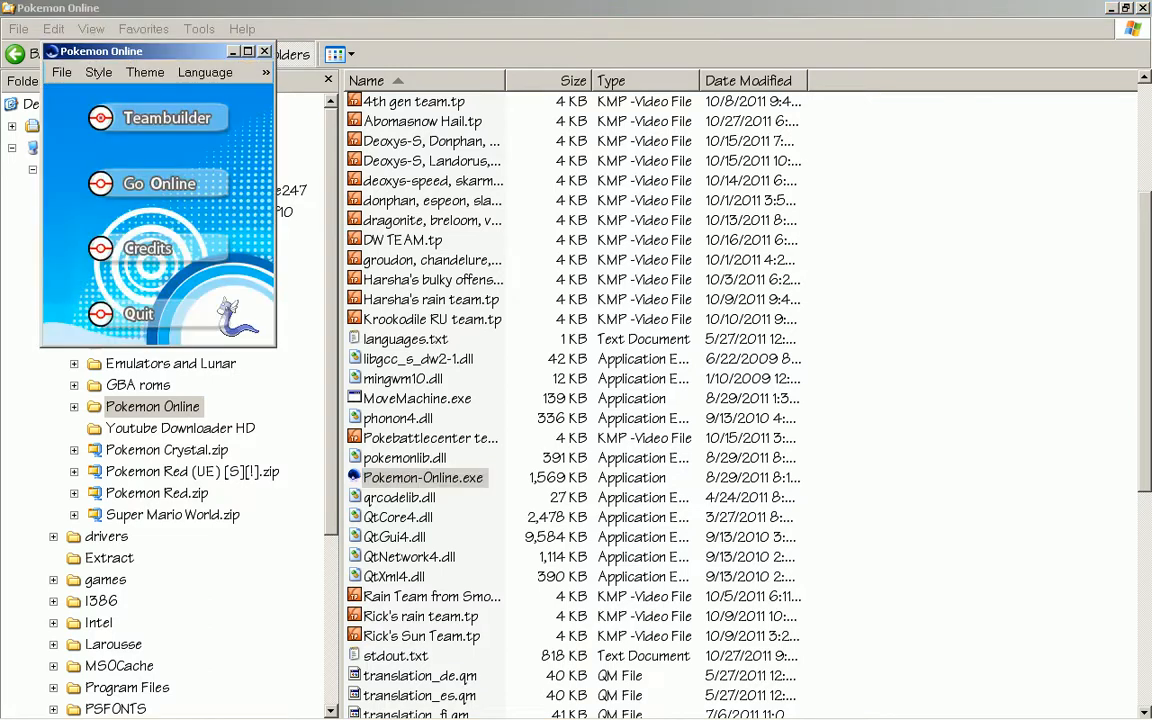
{"action": "left_click", "coordinate": [156, 116]}
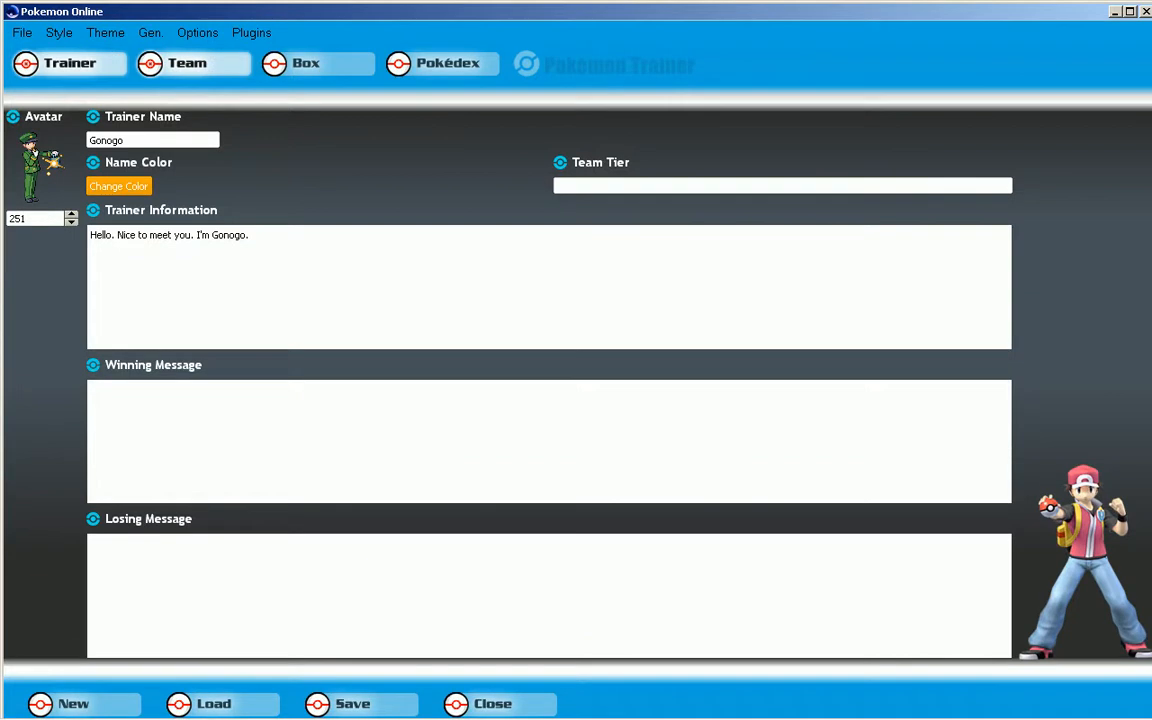
Switch to the Team tab and start a new, empty team.
{"action": "left_click", "coordinate": [186, 62]}
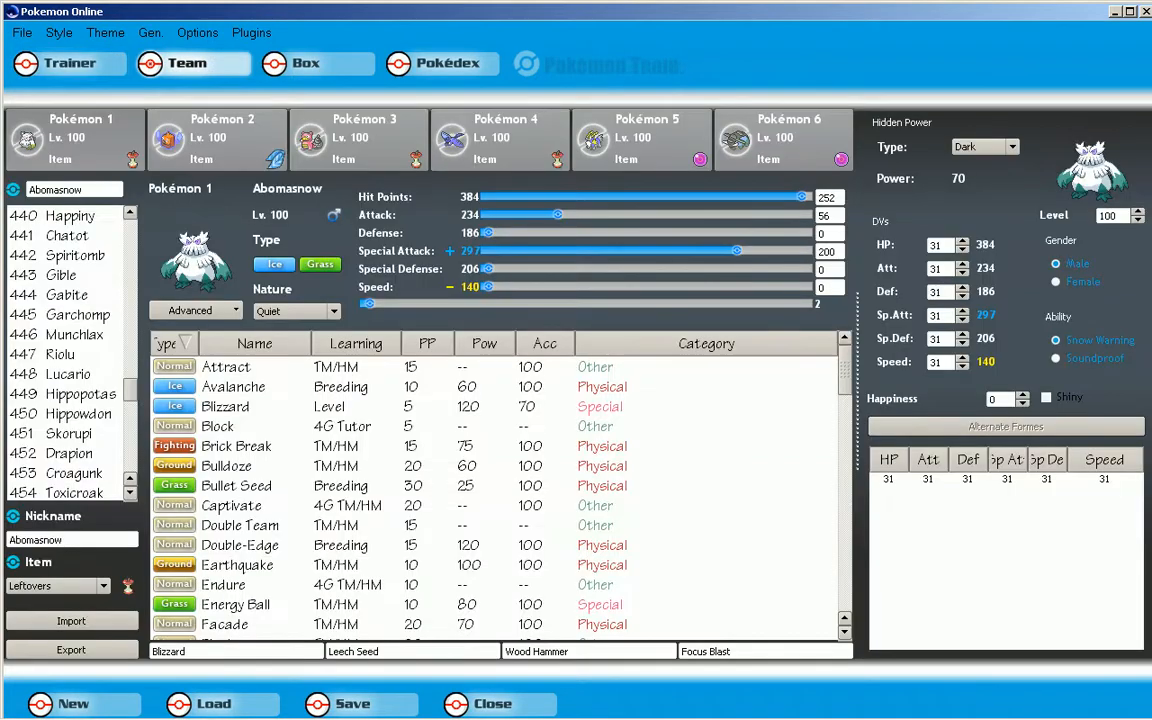
{"action": "left_click", "coordinate": [20, 32]}
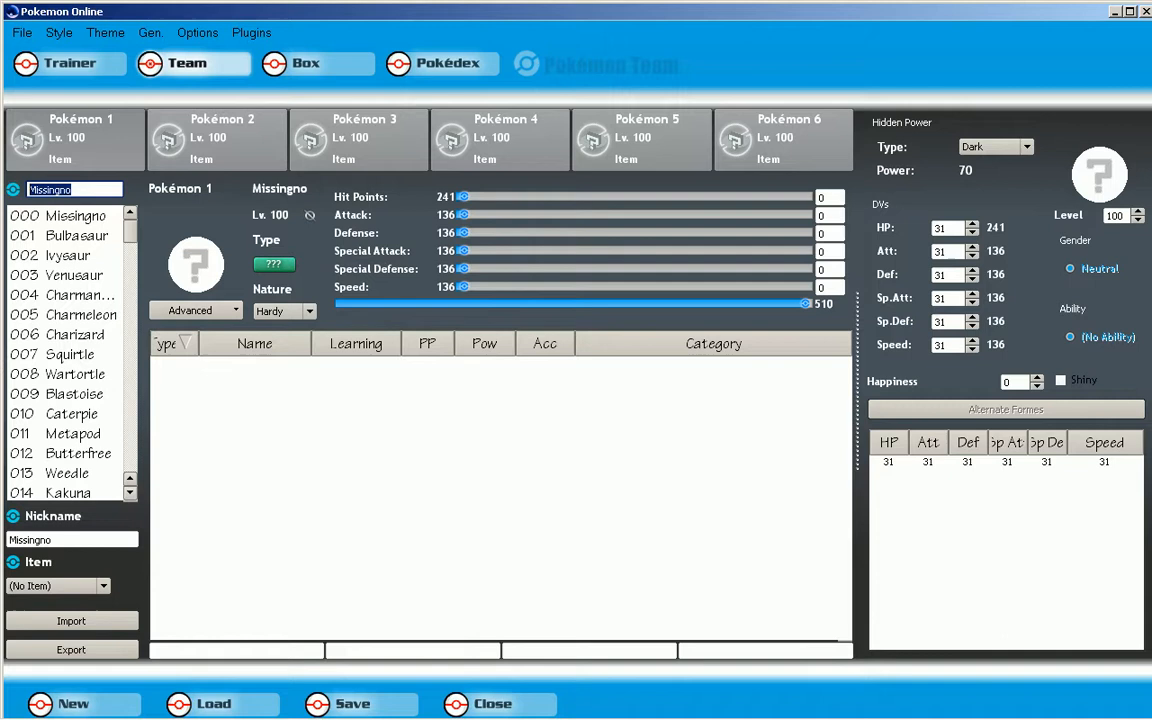
Search 'char', add Charizard to slot one with 255 happiness, Adamant, 252 Attack EVs and four moves.
{"action": "type", "text": "char"}
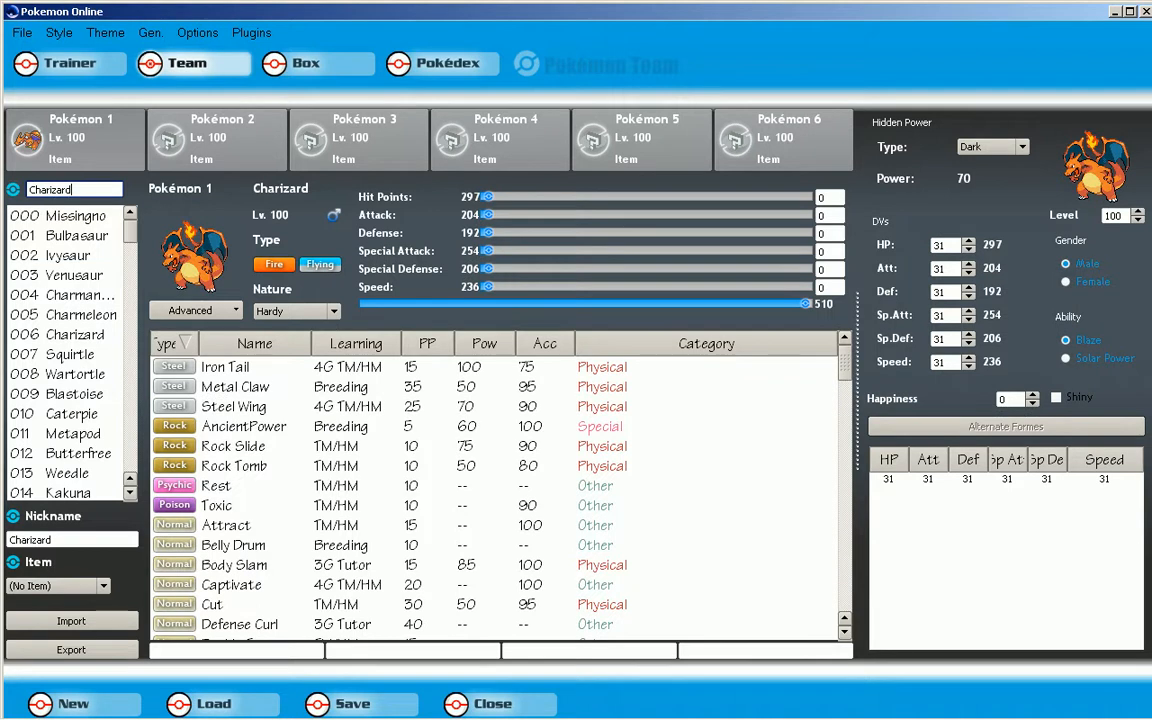
{"action": "left_click", "coordinate": [828, 252]}
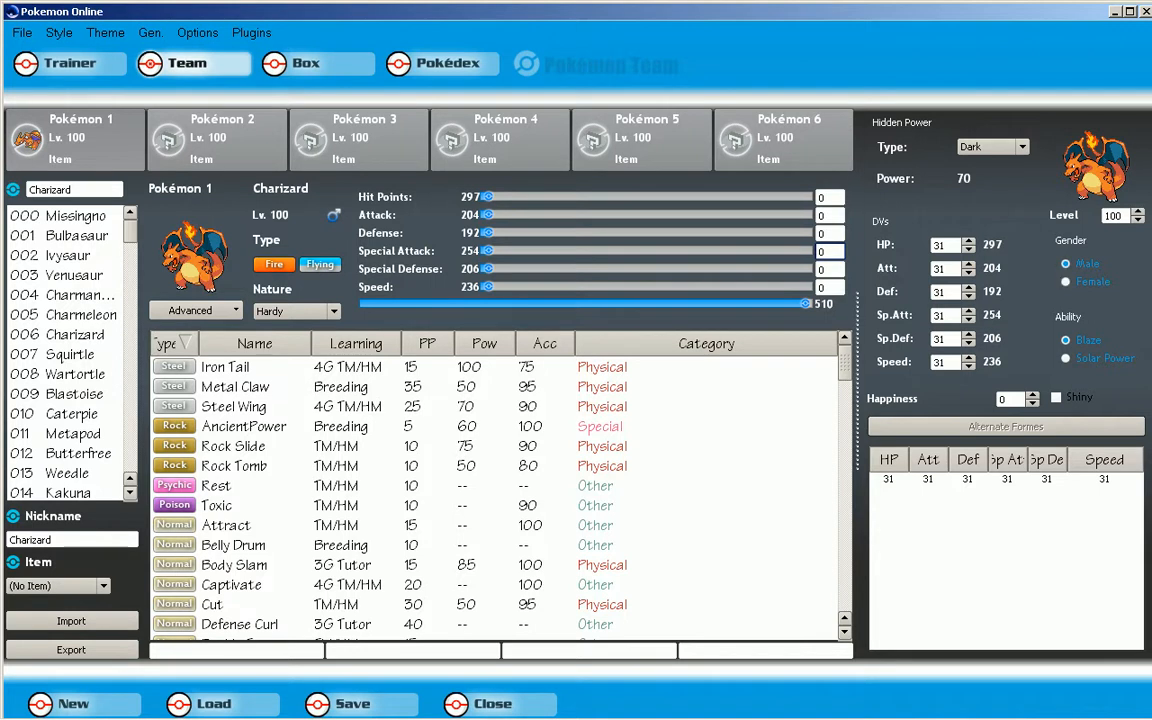
{"action": "left_click", "coordinate": [190, 310]}
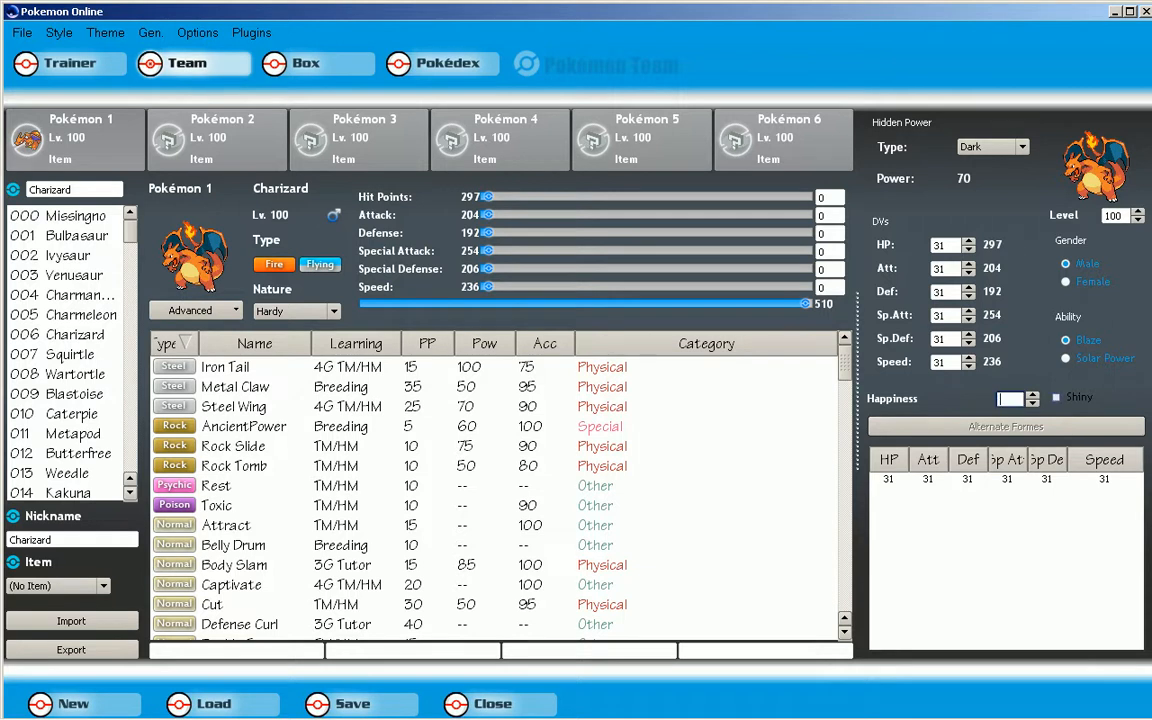
{"action": "type", "text": "255"}
{"action": "left_click", "coordinate": [828, 216]}
{"action": "type", "text": "252"}
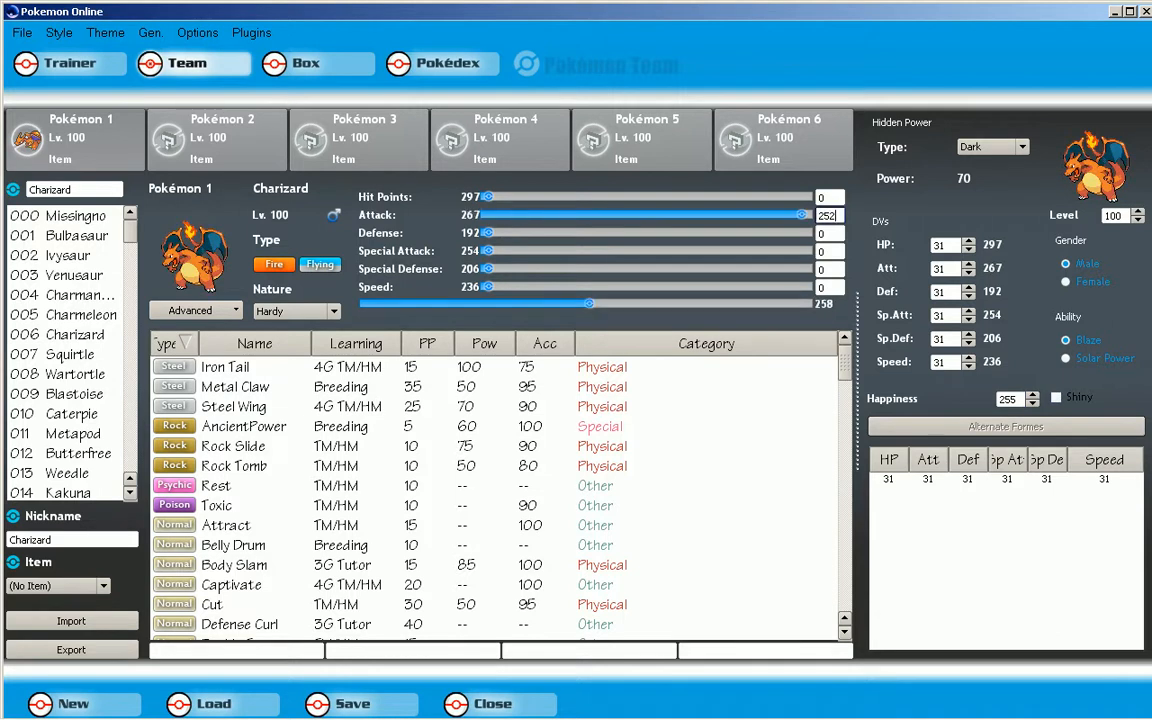
{"action": "left_click", "coordinate": [296, 312]}
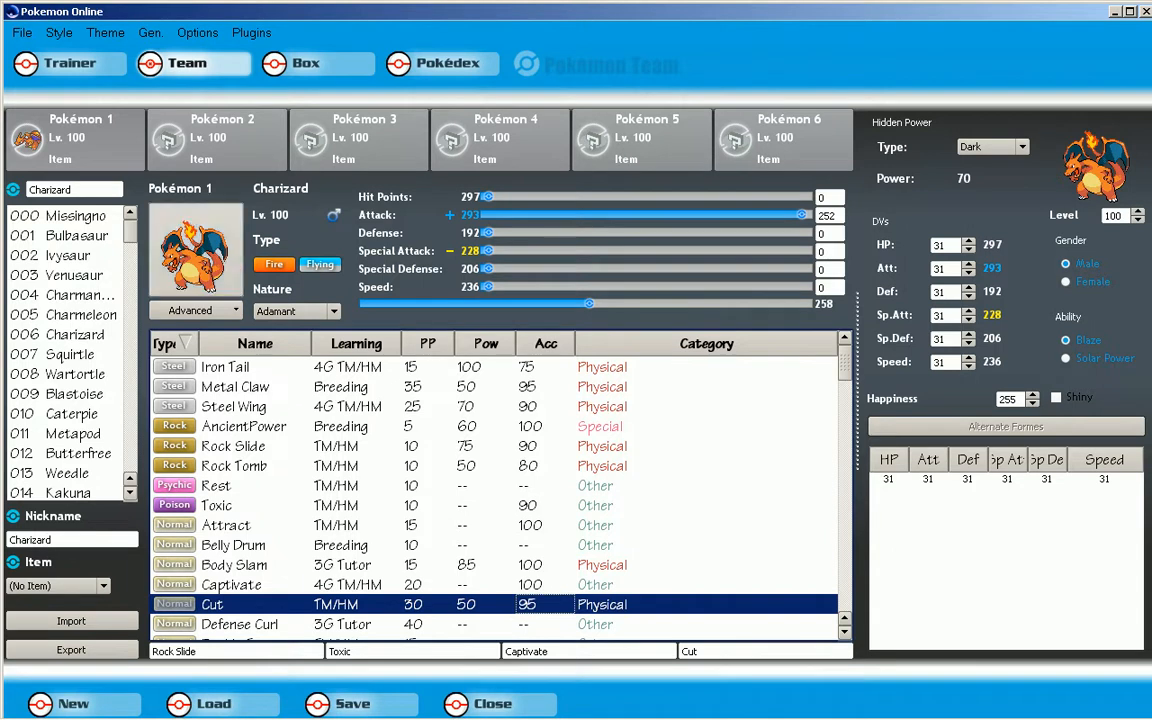
Choose Load team from the File menu and return to the launcher.
{"action": "left_click", "coordinate": [20, 32]}
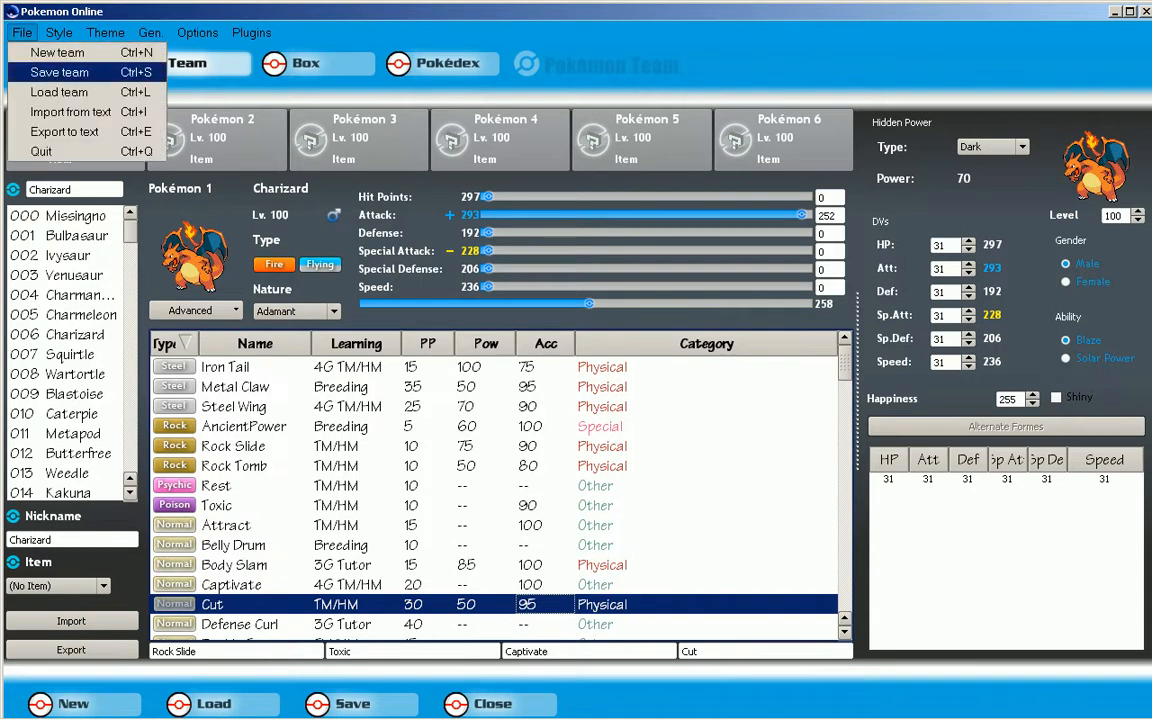
{"action": "mouse_move", "coordinate": [58, 92]}
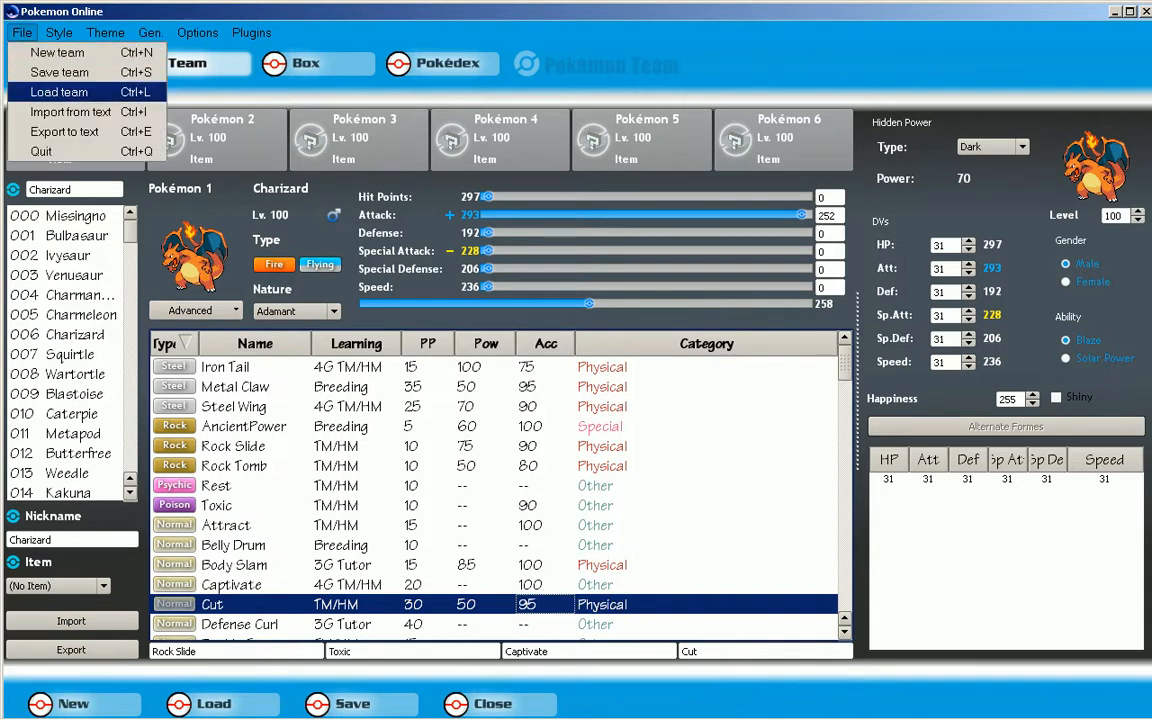
{"action": "left_click", "coordinate": [58, 92]}
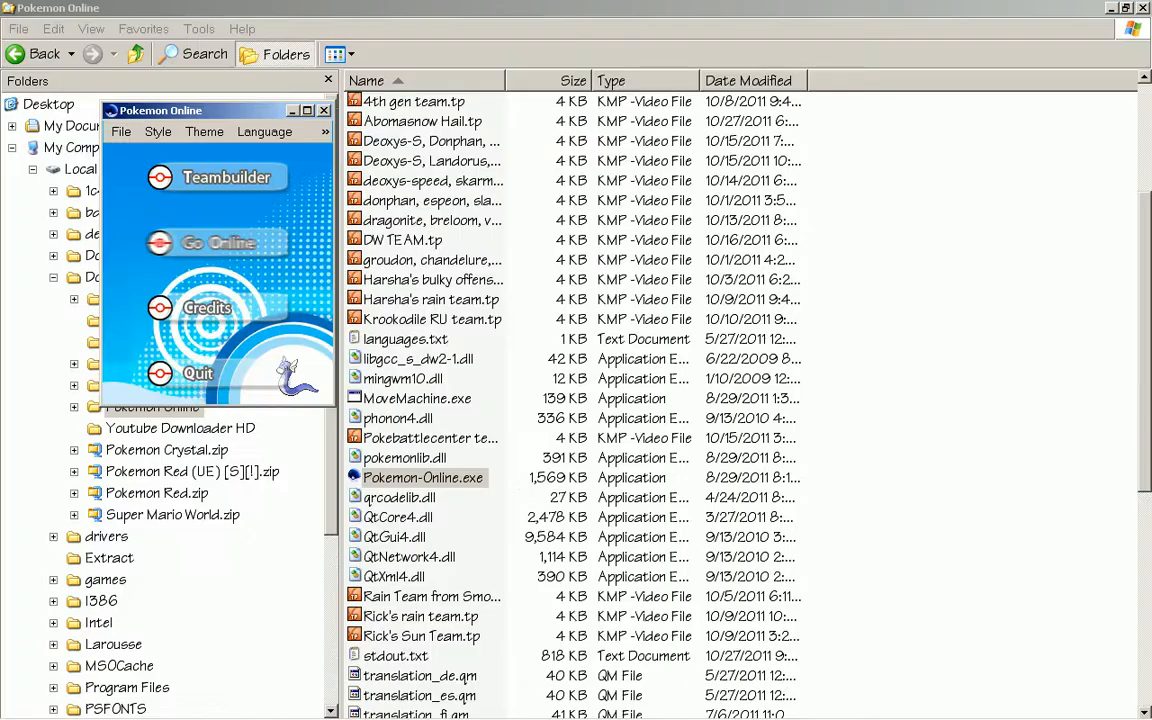
Go online to a server, dismiss the notice and find a rated battle opponent.
{"action": "left_click", "coordinate": [216, 244]}
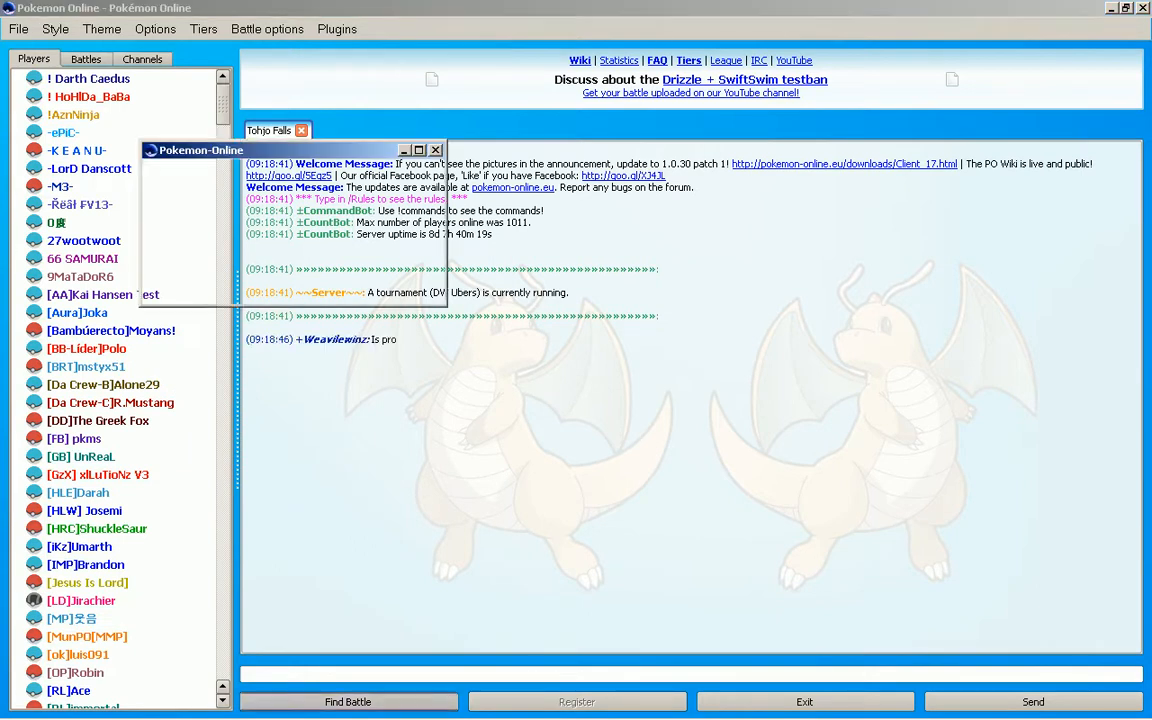
{"action": "left_click", "coordinate": [204, 28]}
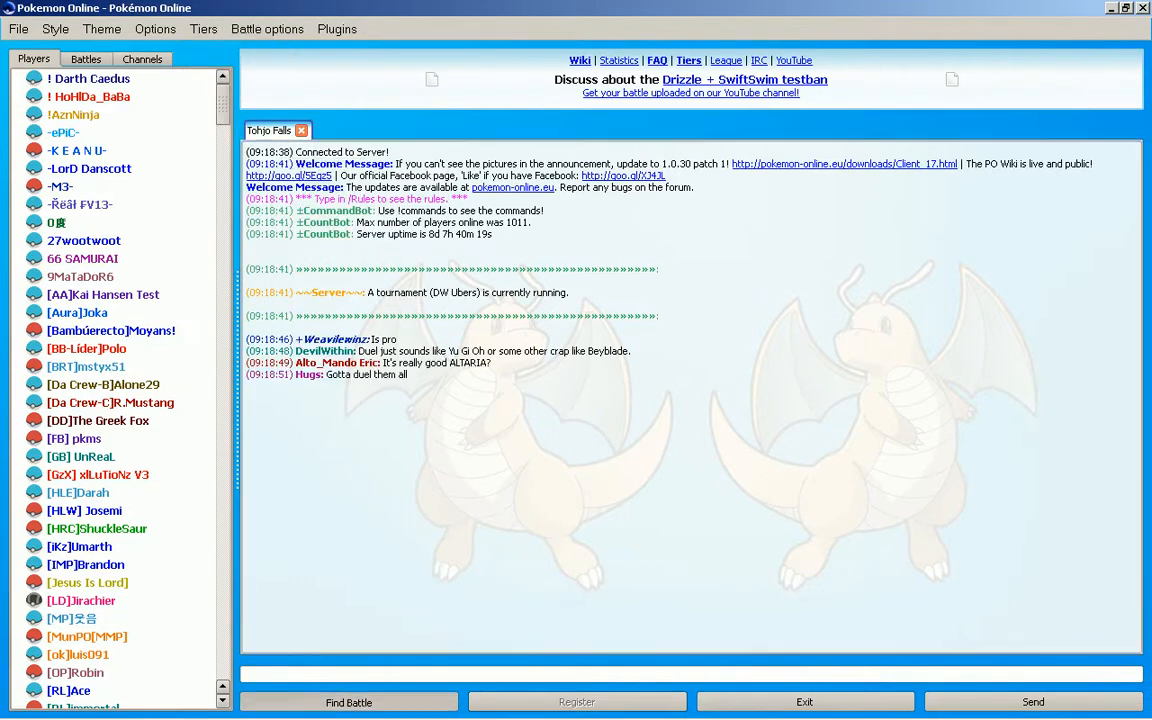
{"action": "left_click", "coordinate": [348, 700]}
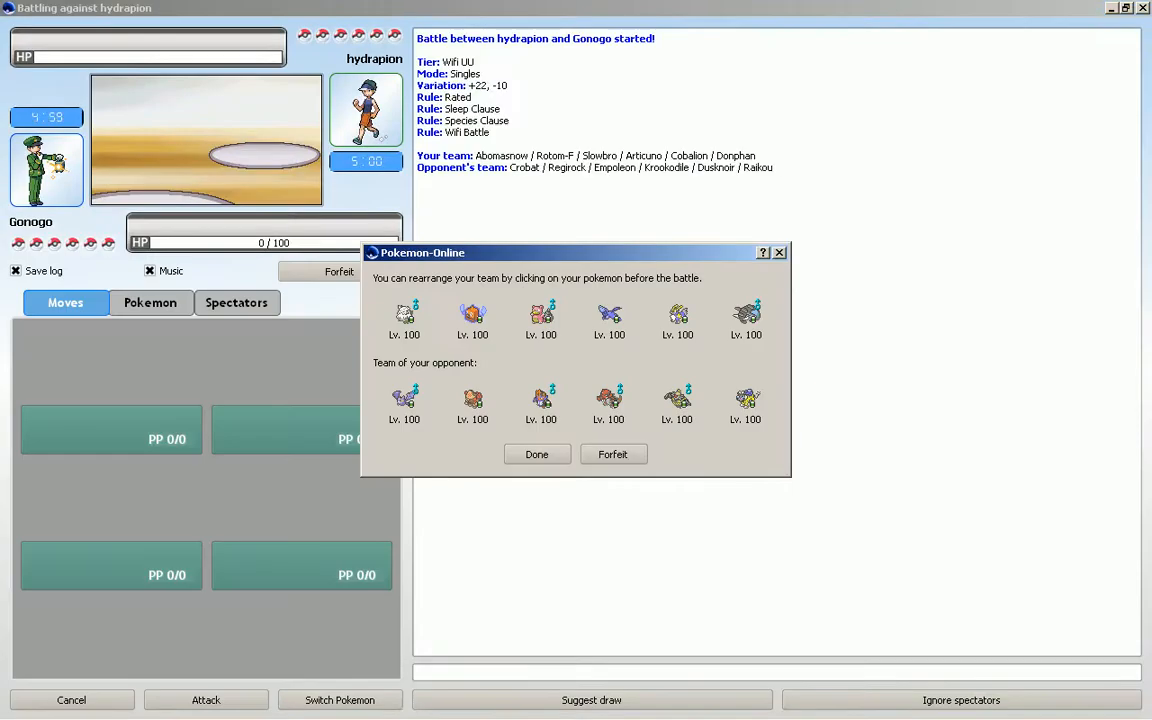
Confirm the team order to begin the battle and toggle the music on and off.
{"action": "left_click", "coordinate": [536, 454]}
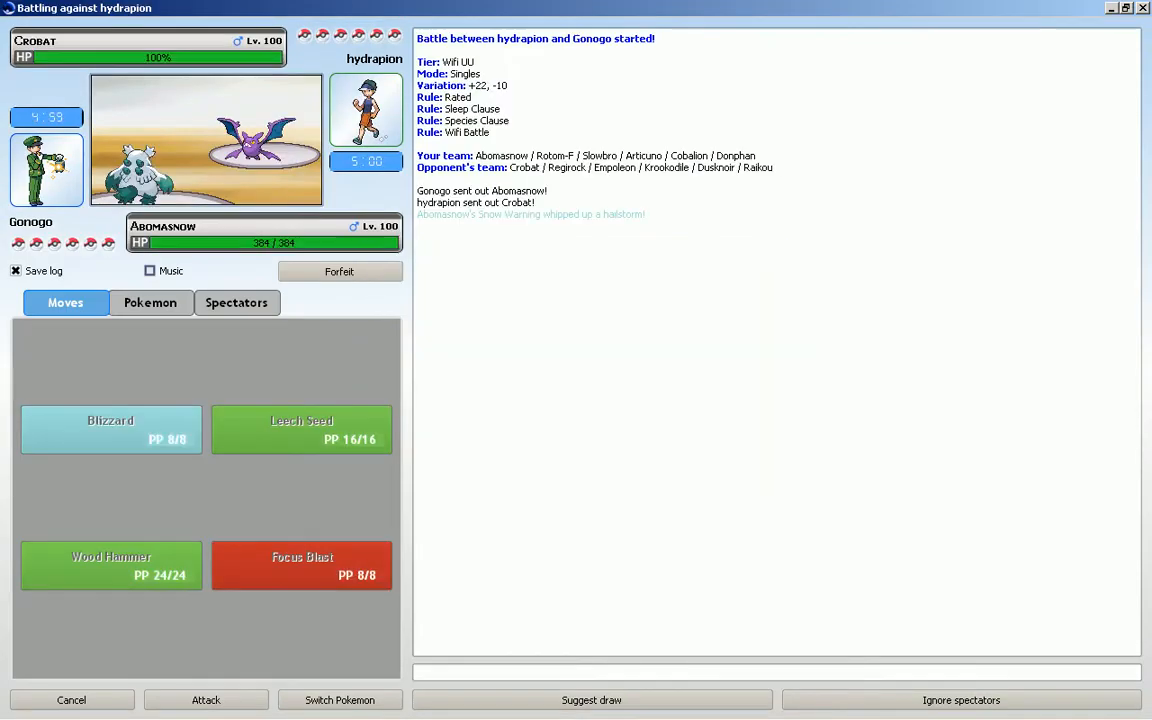
{"action": "left_click", "coordinate": [148, 272]}
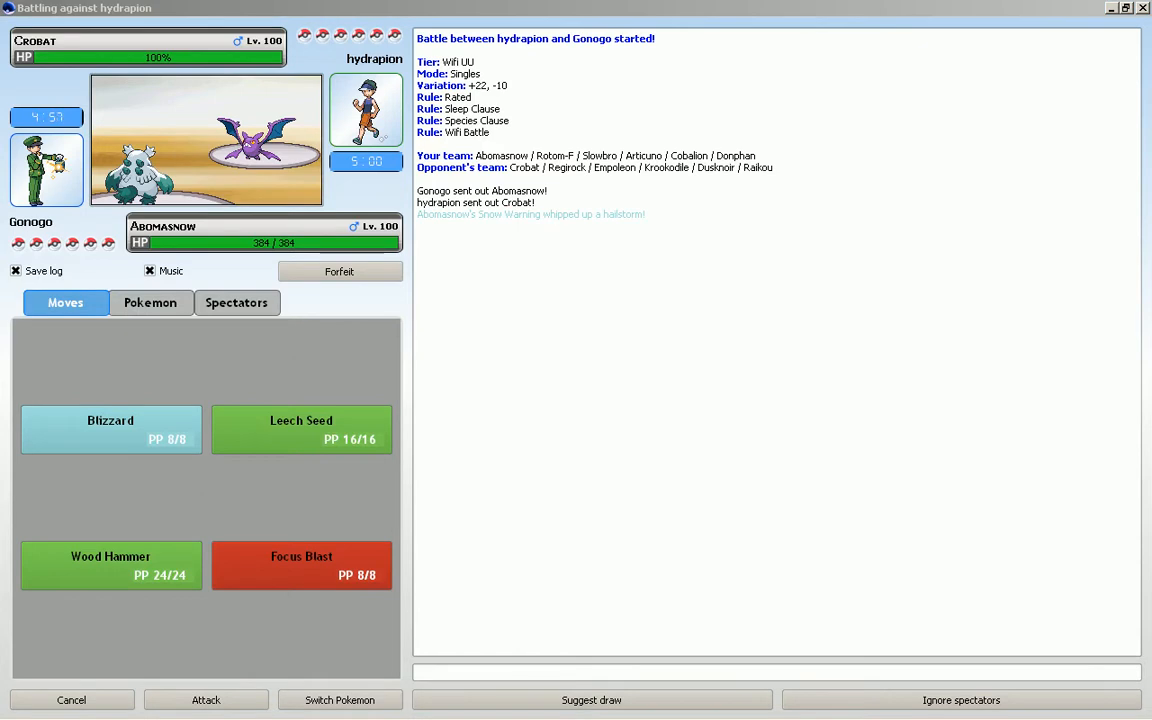
{"action": "left_click", "coordinate": [148, 270]}
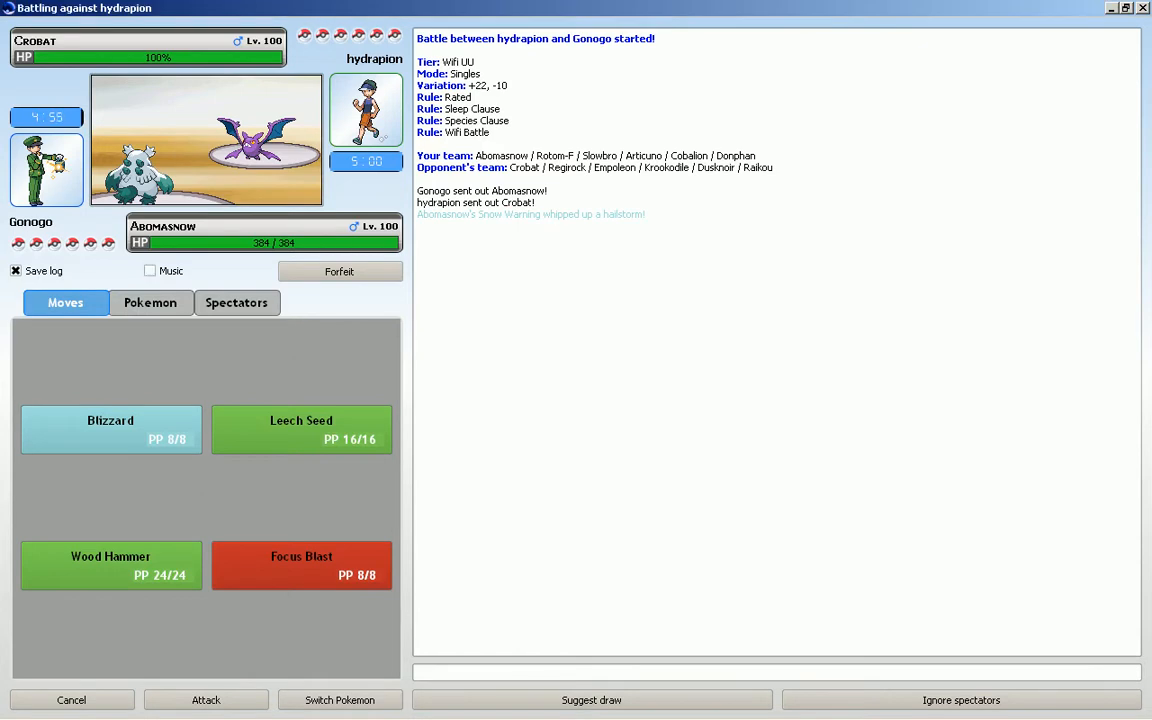
Attack with Abomasnow over three turns: Blizzard on Crobat, Focus Blast on Regirock, Wood Hammer on Dusknoir.
{"action": "left_click", "coordinate": [110, 428]}
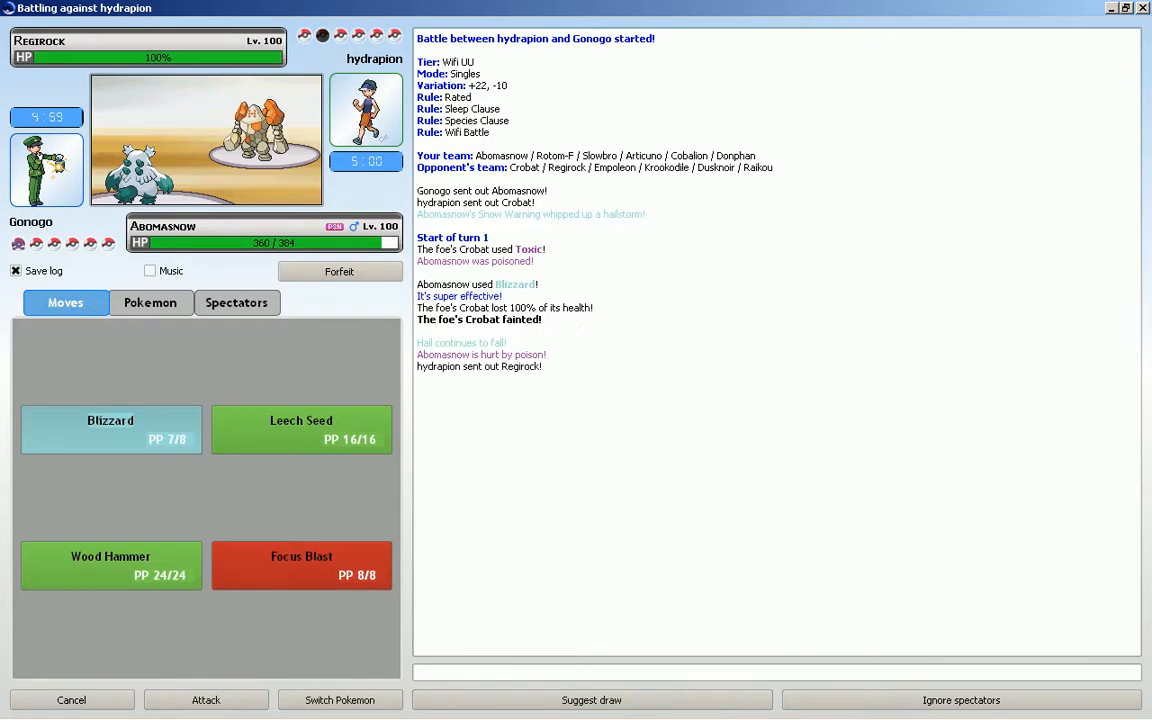
{"action": "left_click", "coordinate": [300, 564]}
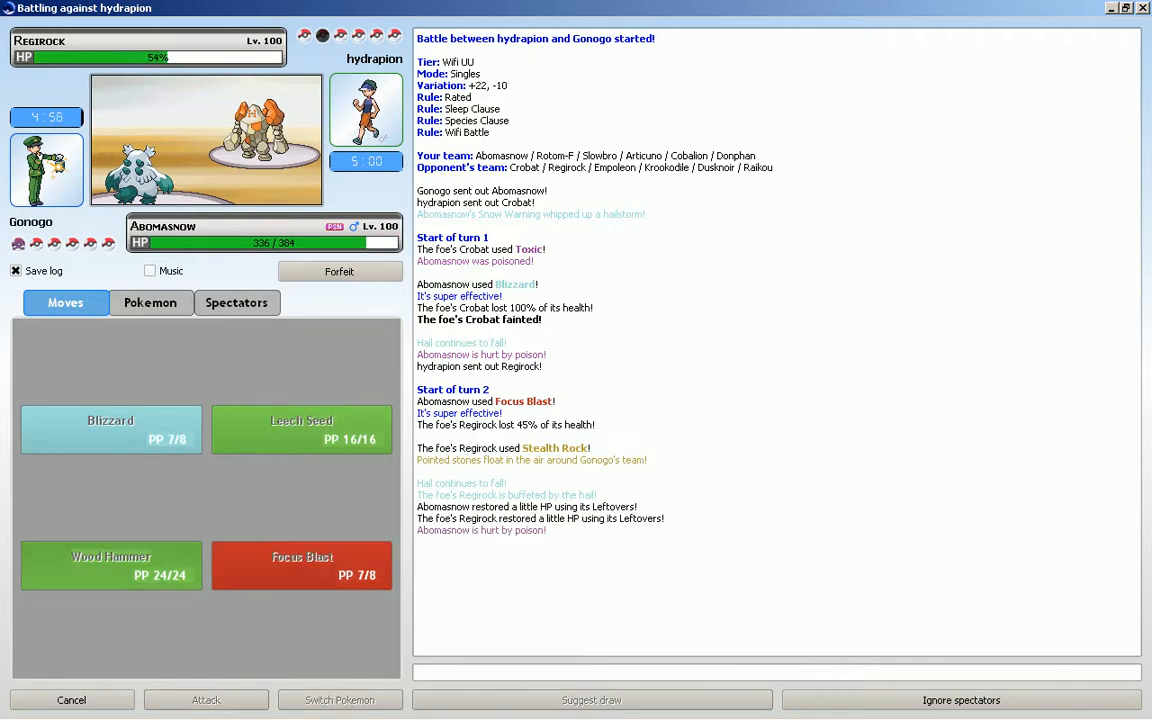
{"action": "left_click", "coordinate": [110, 564]}
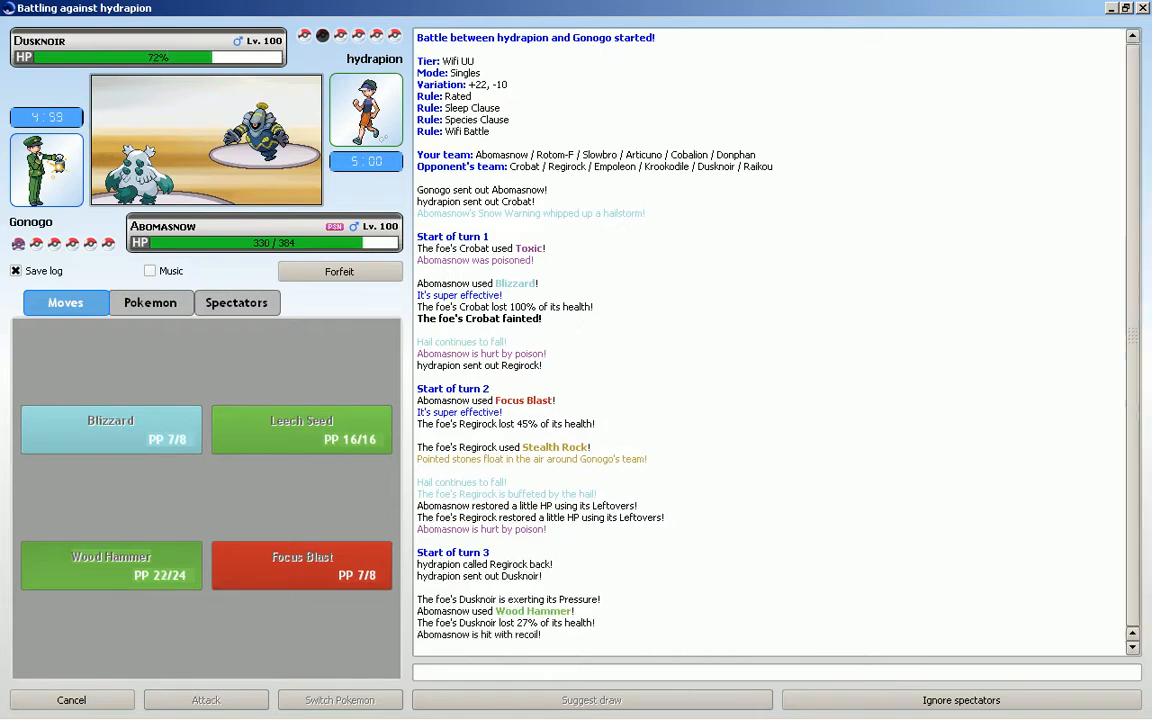